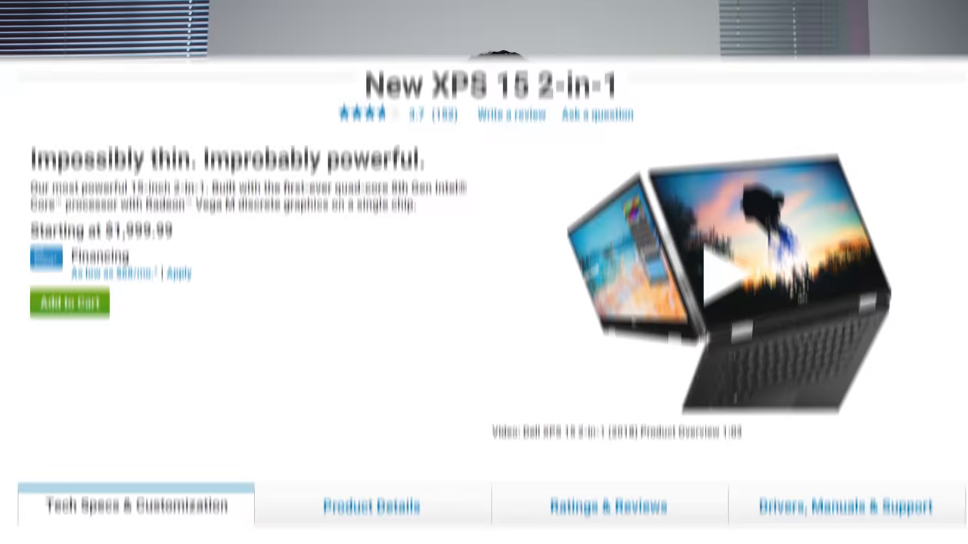
scroll("down", 3)
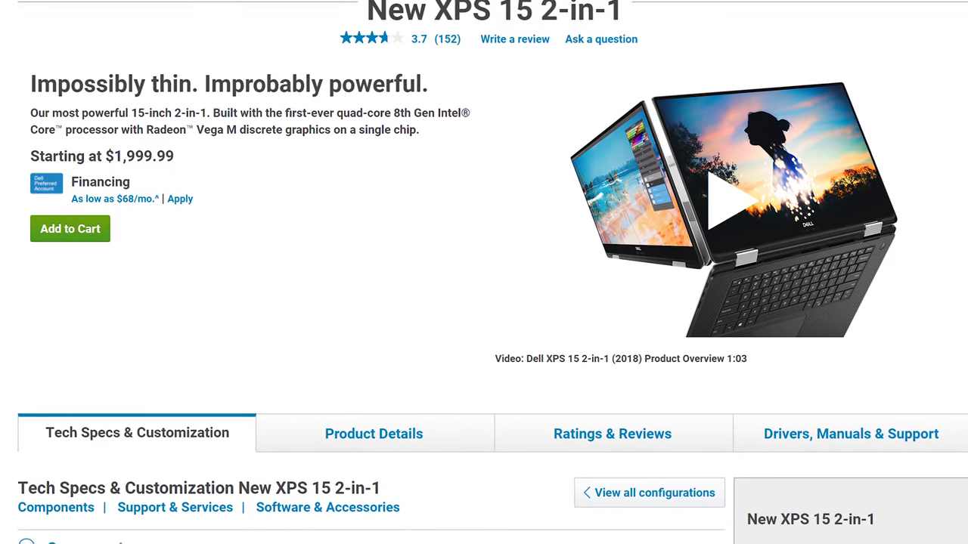
scroll("down", 3)
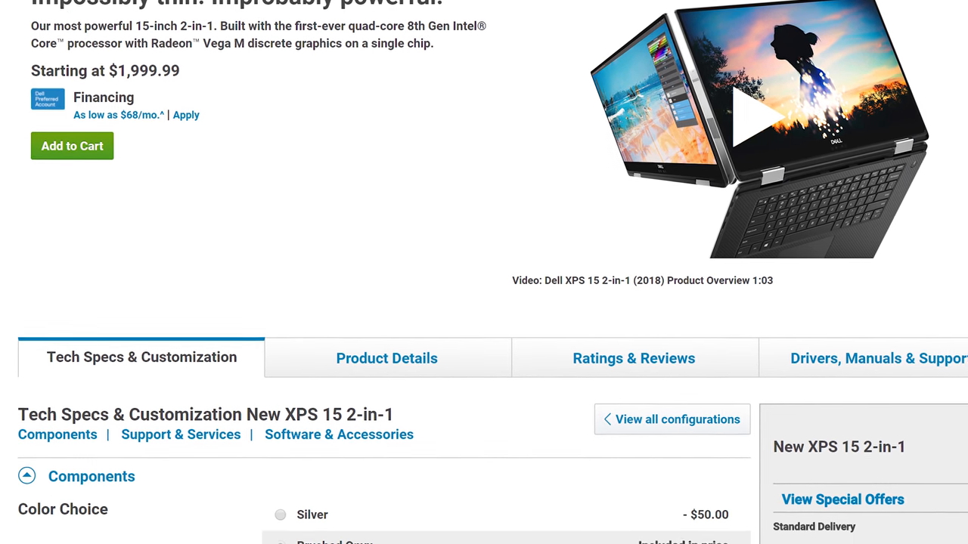
scroll("down", 3)
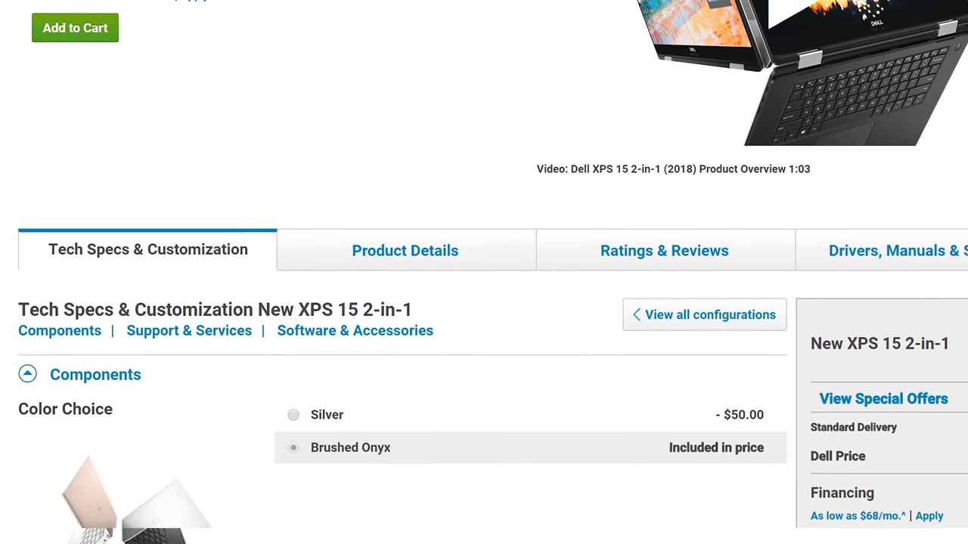
scroll("down", 3)
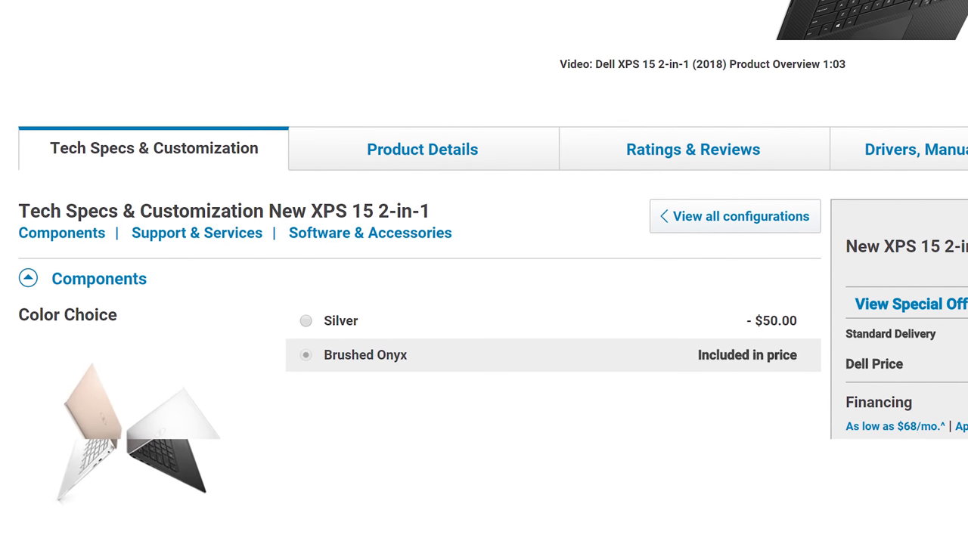